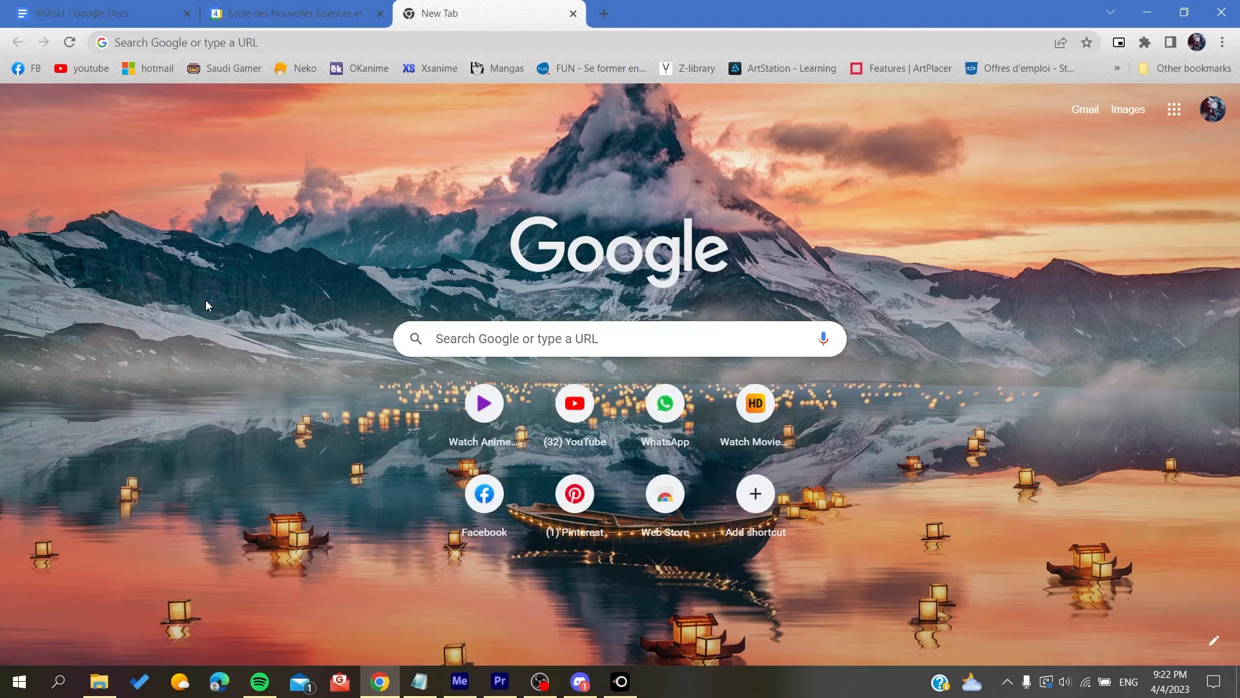
# Open Gmail in the new Chrome tab via the address bar entry 'gm'
pyautogui.click(379, 13)
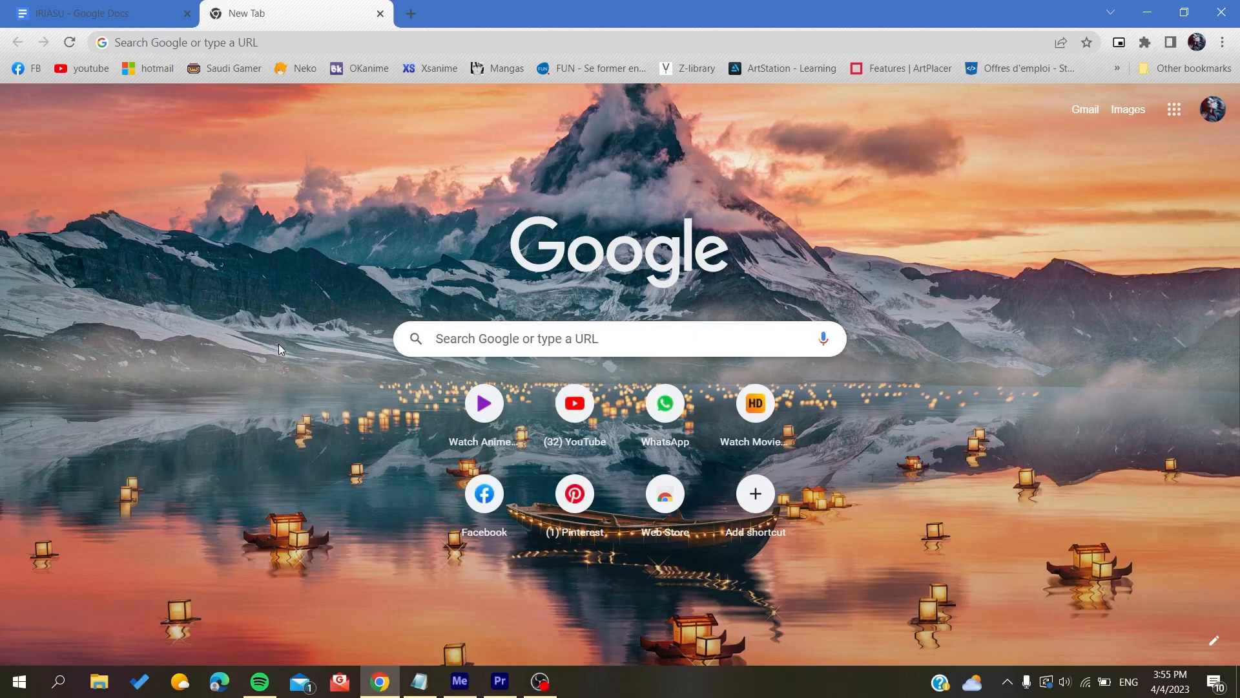
pyautogui.moveTo(1210, 106)
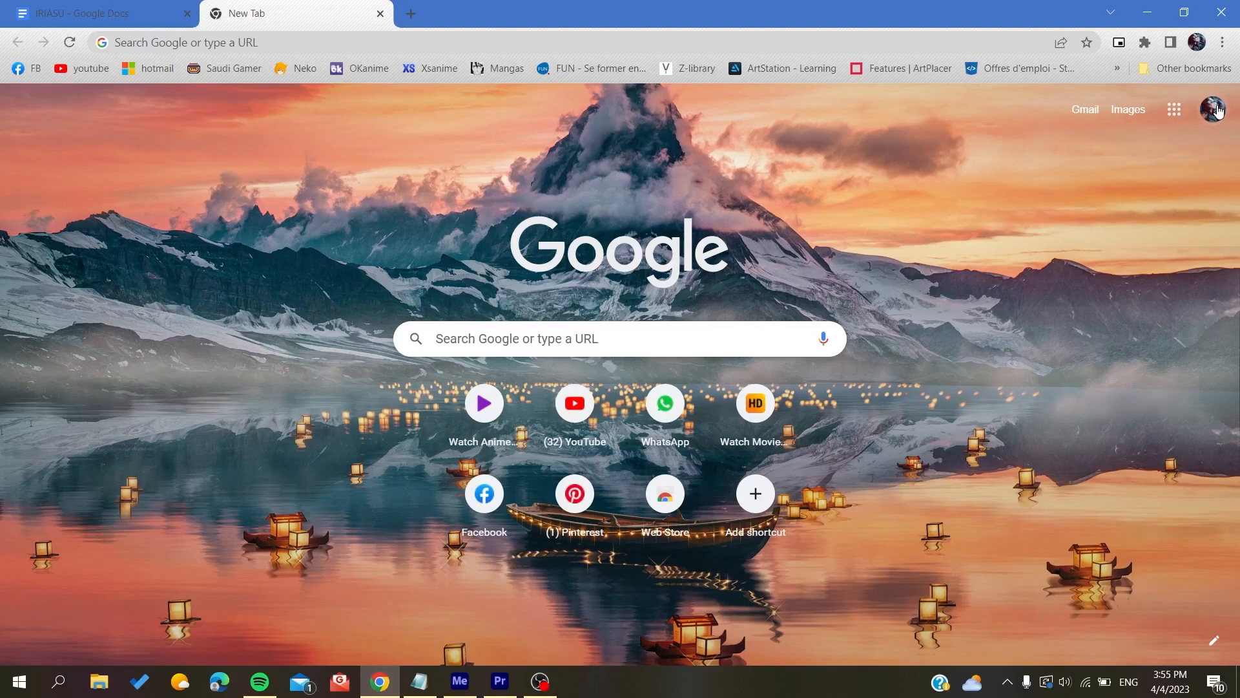
pyautogui.click(1209, 109)
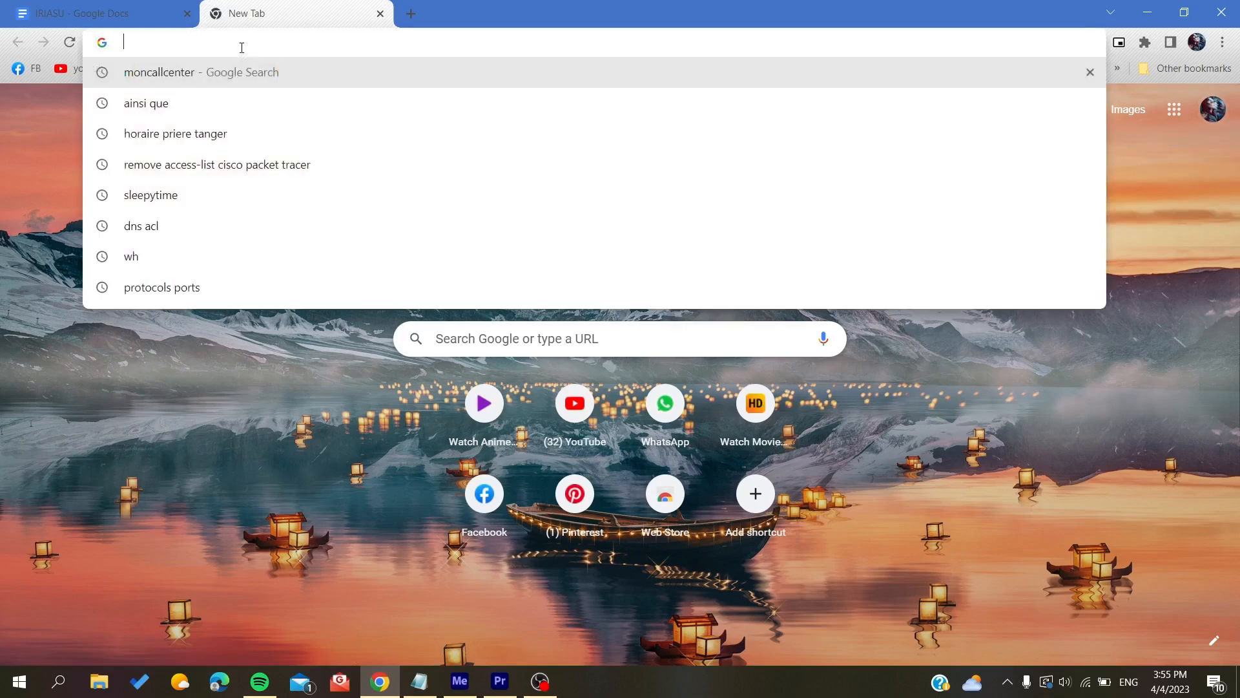
pyautogui.click(156, 149)
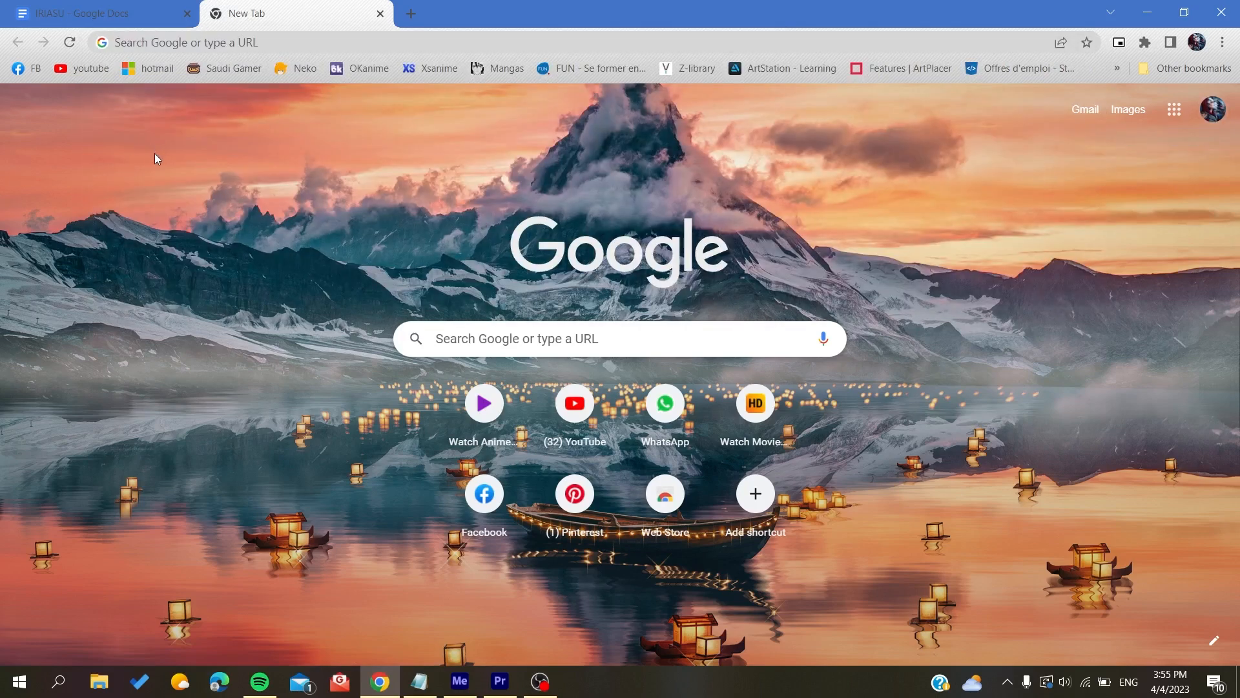
pyautogui.write('gm')
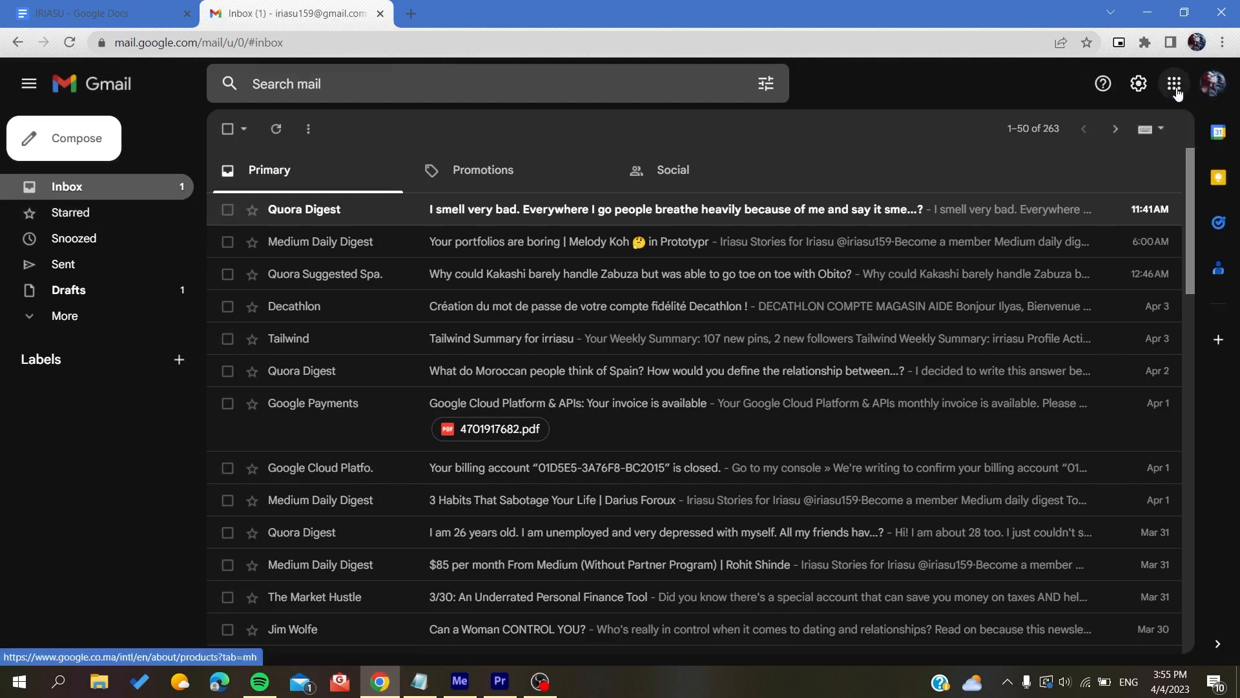
pyautogui.moveTo(1179, 84)
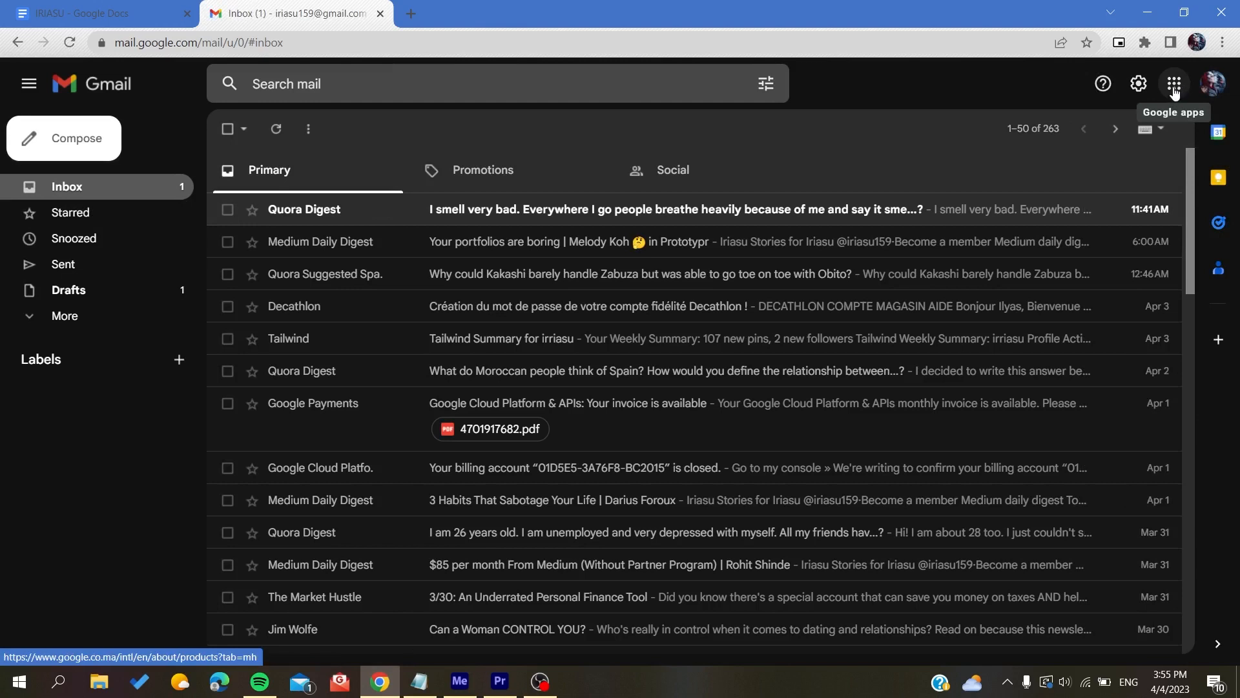
# Launch Google Calendar from Gmail's Google apps grid, showing April 2023 month view
pyautogui.click(1175, 82)
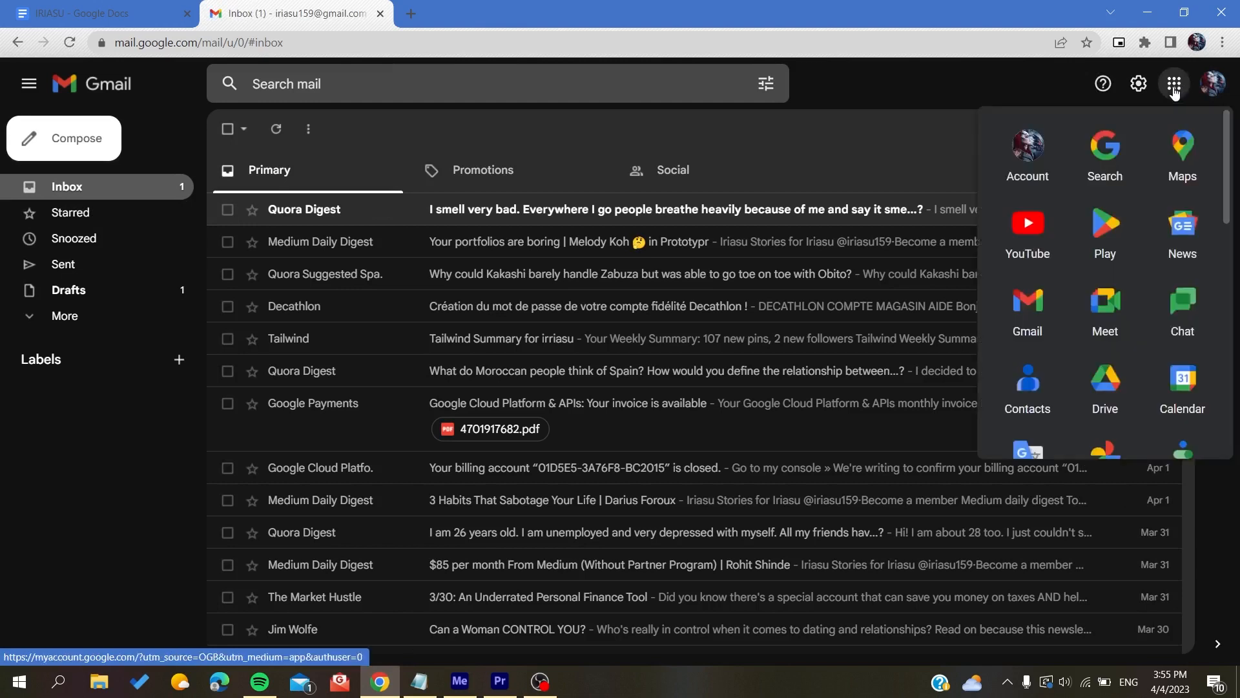
pyautogui.scroll(-3)
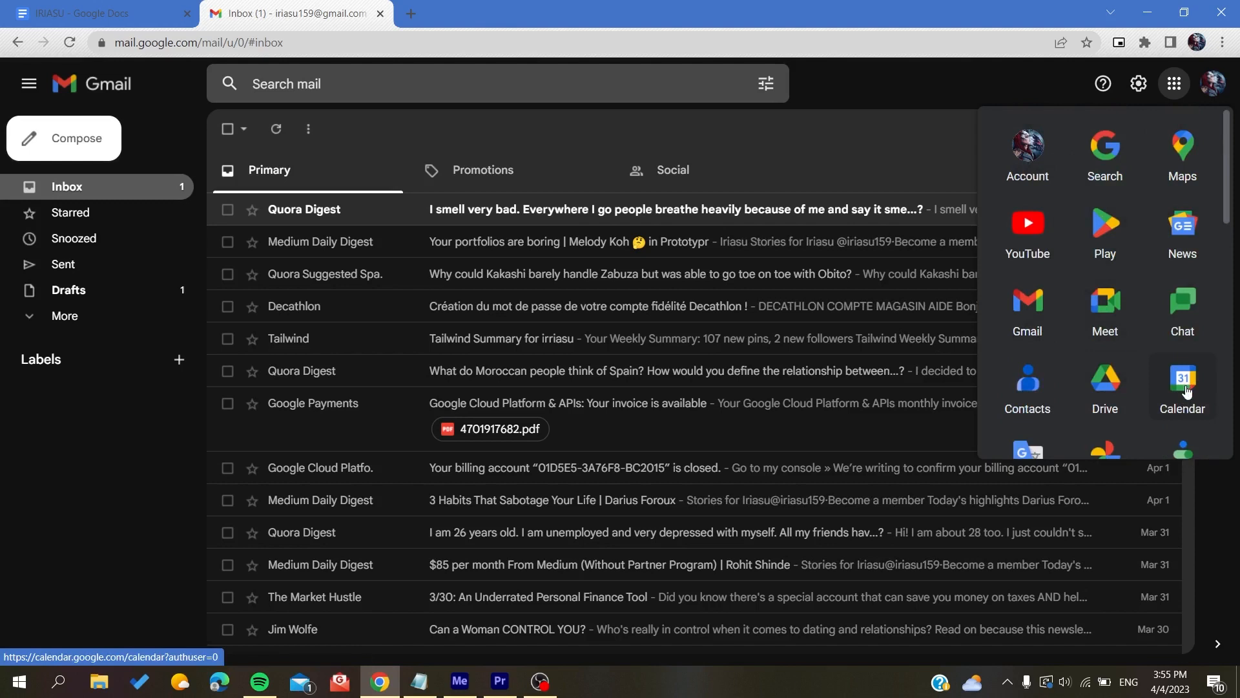
pyautogui.moveTo(1184, 389)
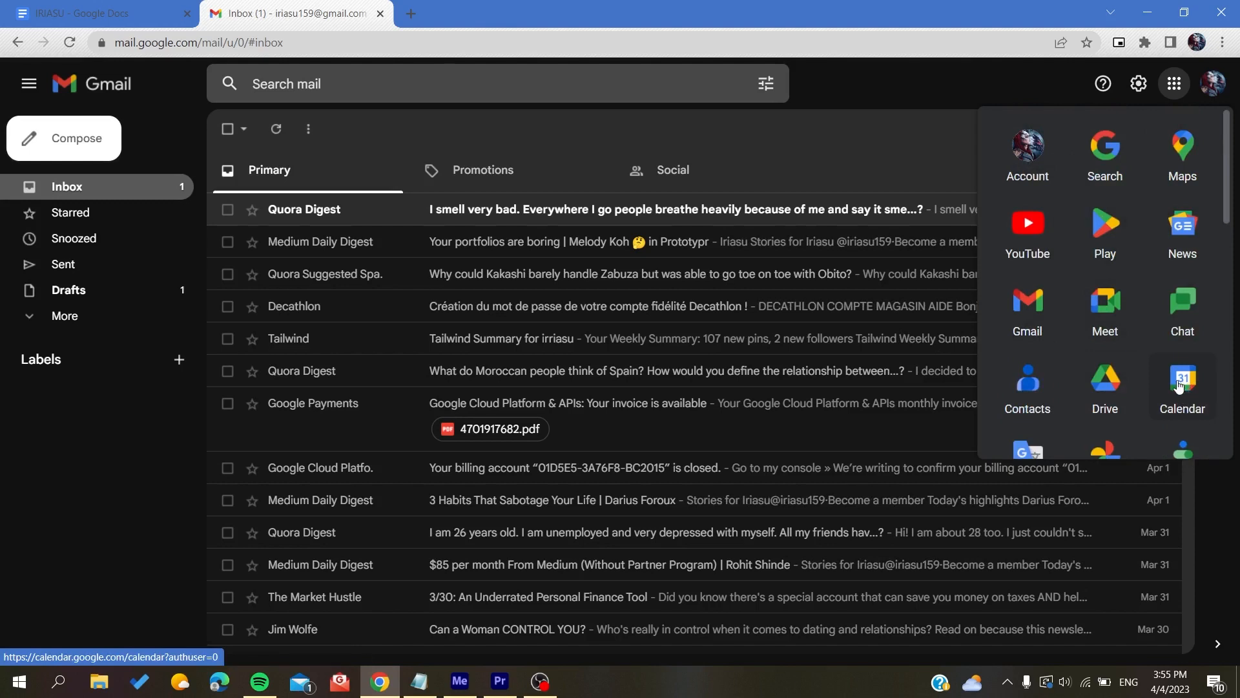
pyautogui.click(1180, 383)
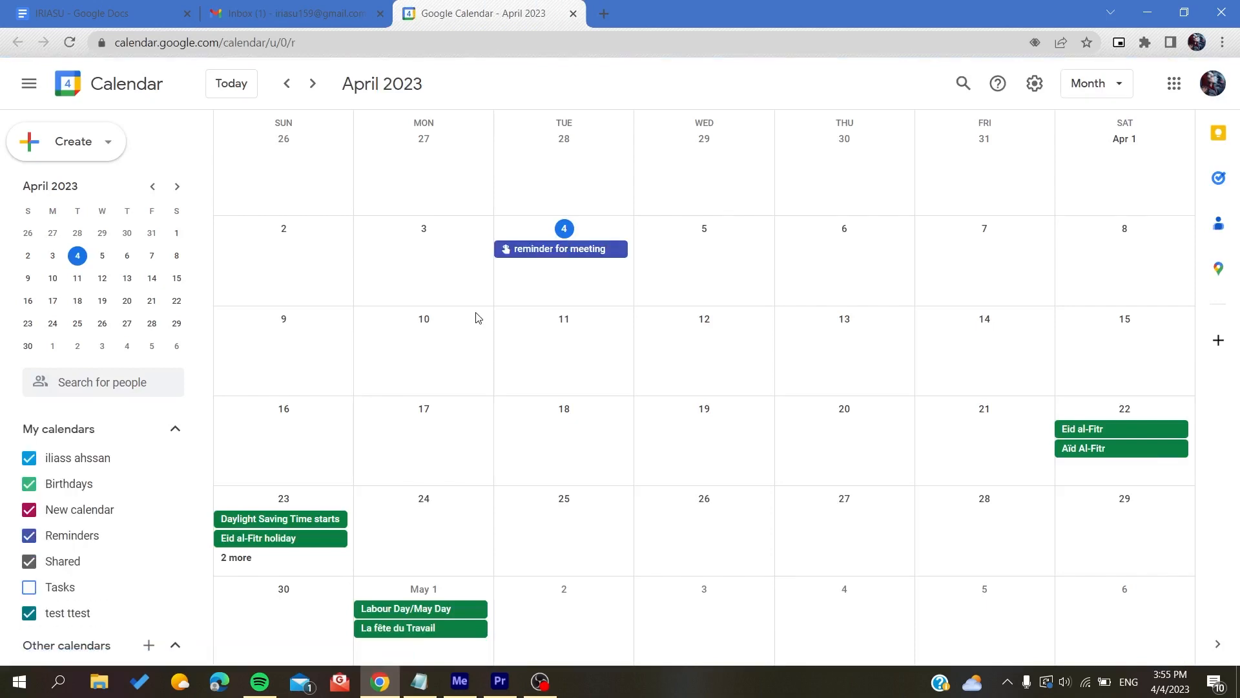
# Move the month view forward from April to May 2023
pyautogui.click(313, 83)
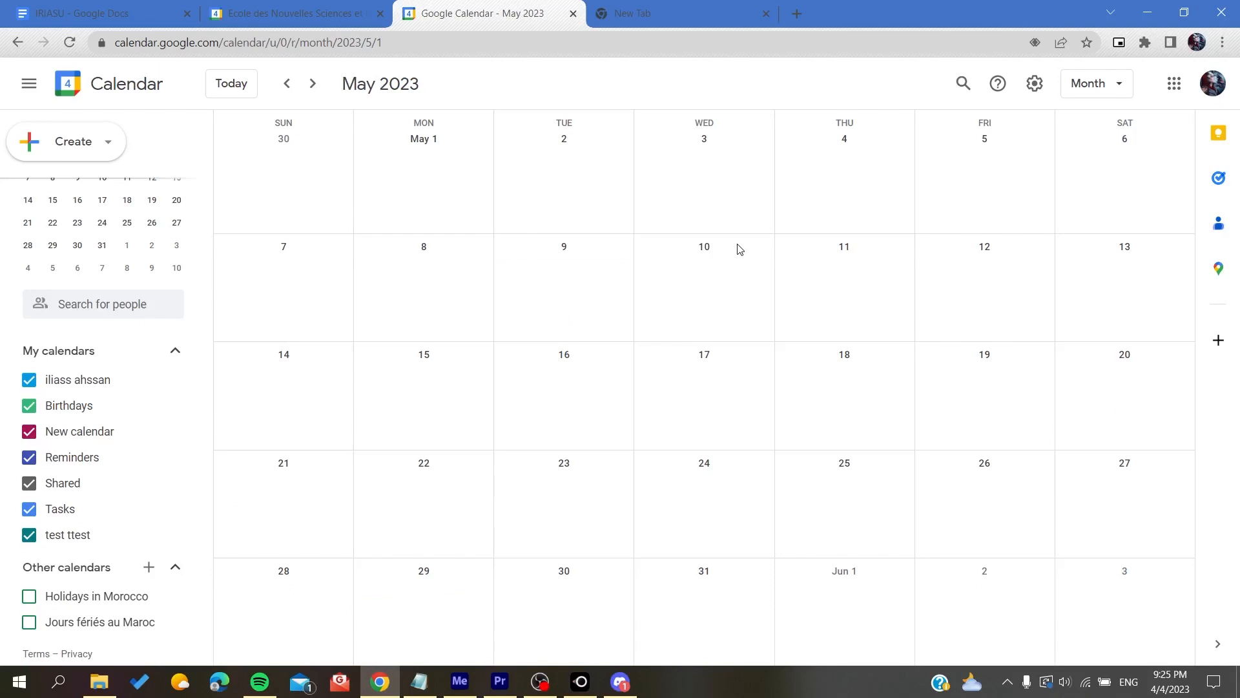
pyautogui.moveTo(409, 111)
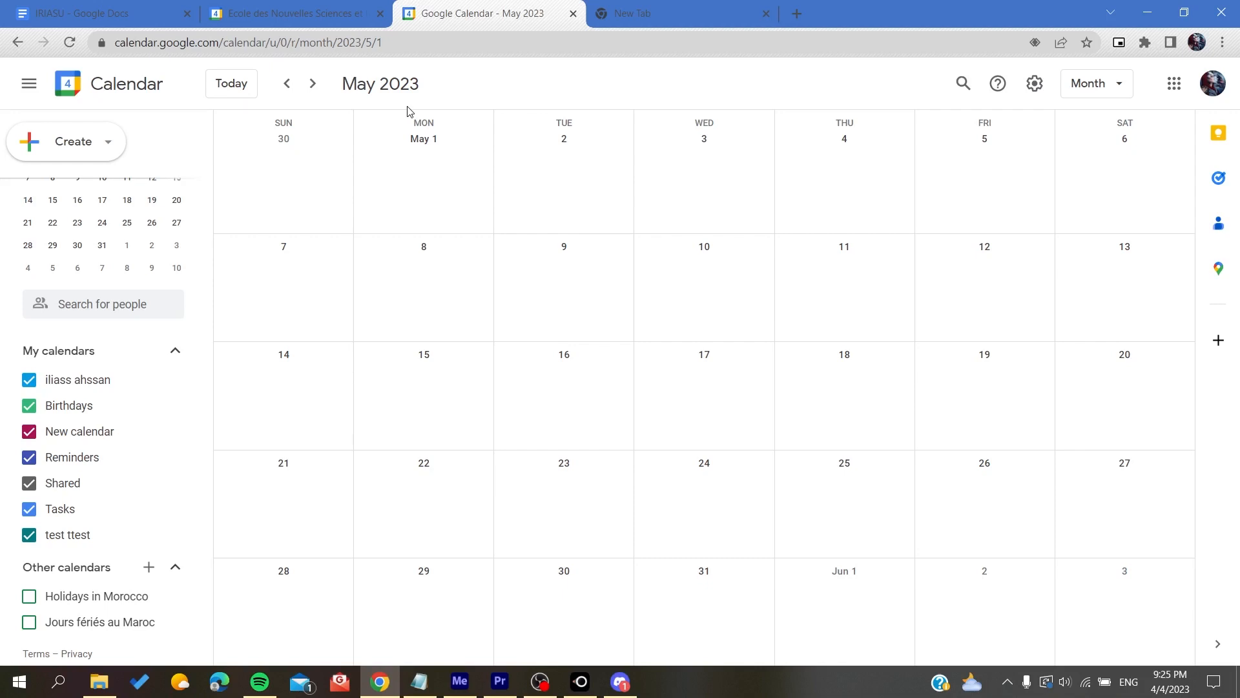
pyautogui.moveTo(696, 137)
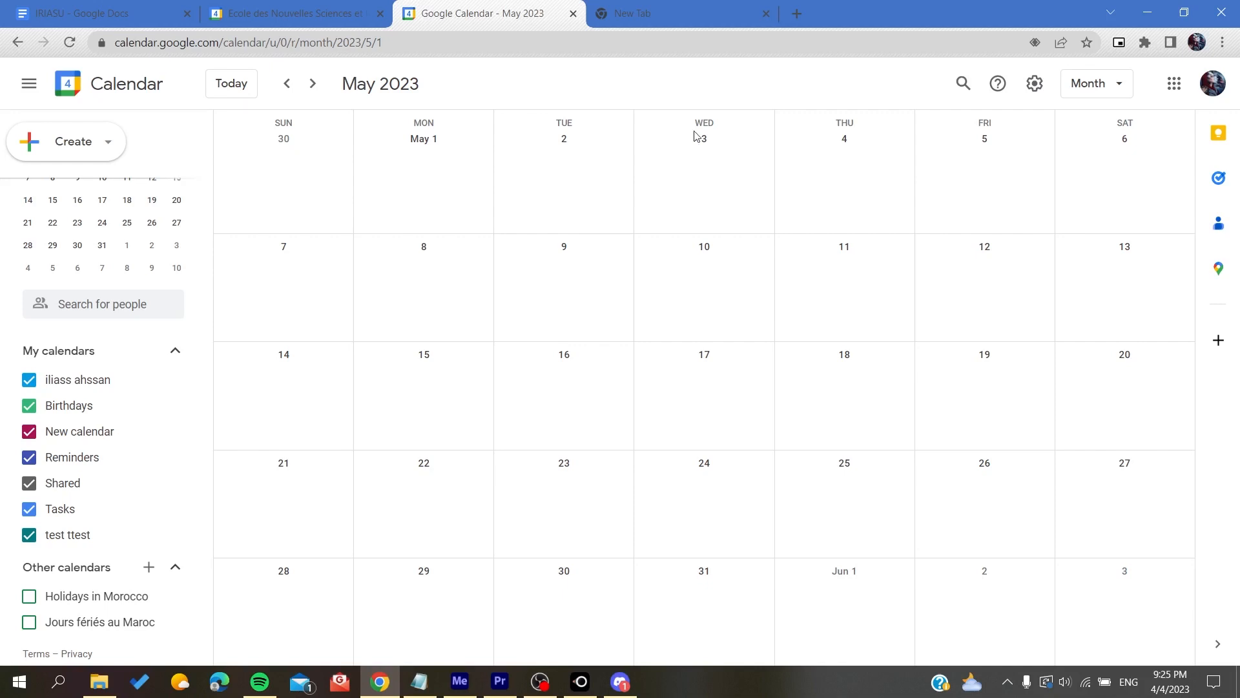
pyautogui.moveTo(766, 158)
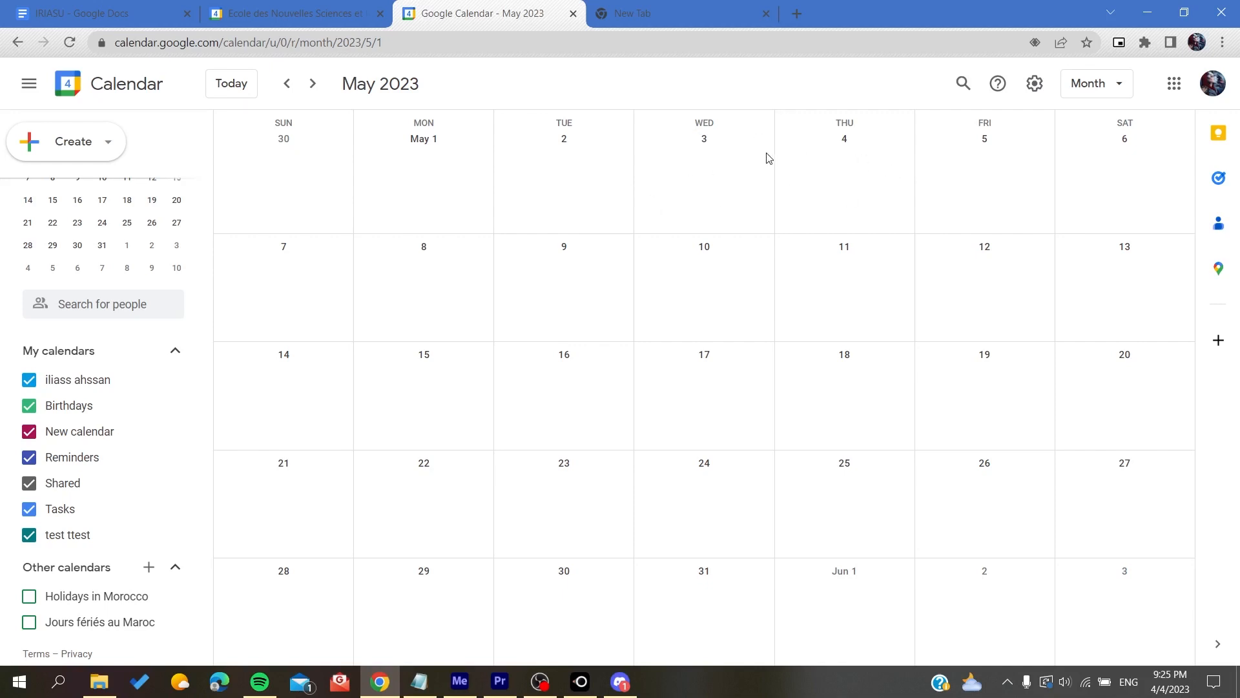
pyautogui.moveTo(864, 121)
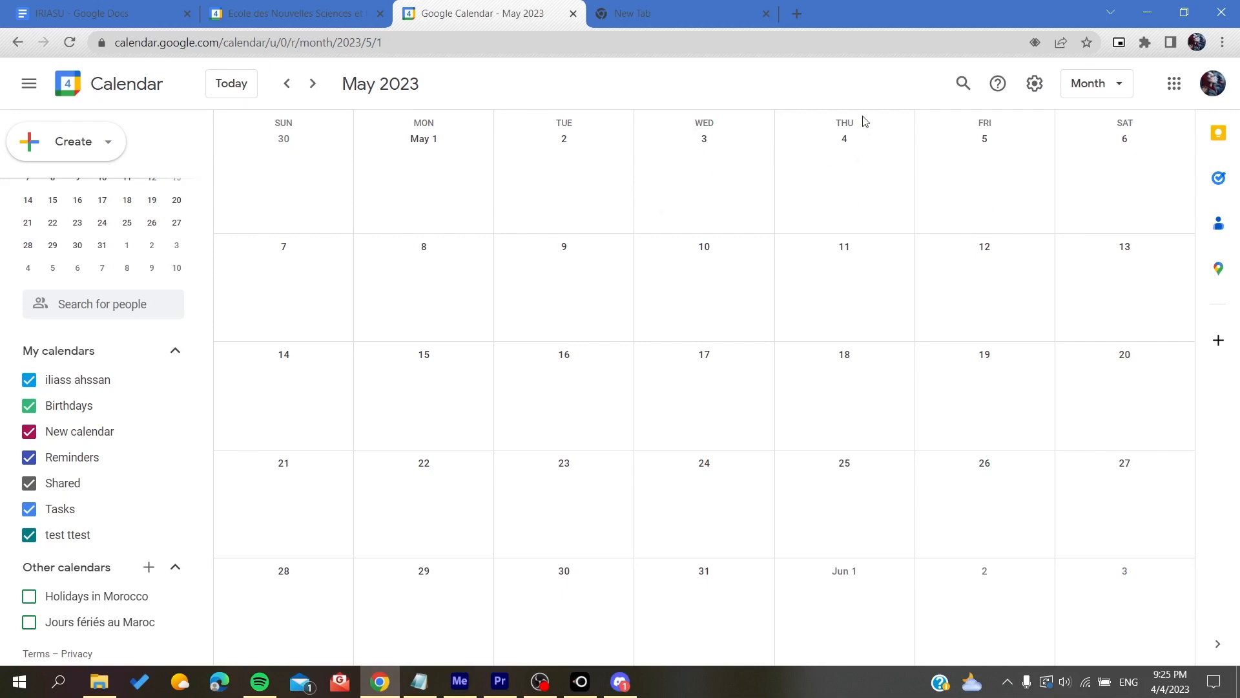
pyautogui.moveTo(962, 82)
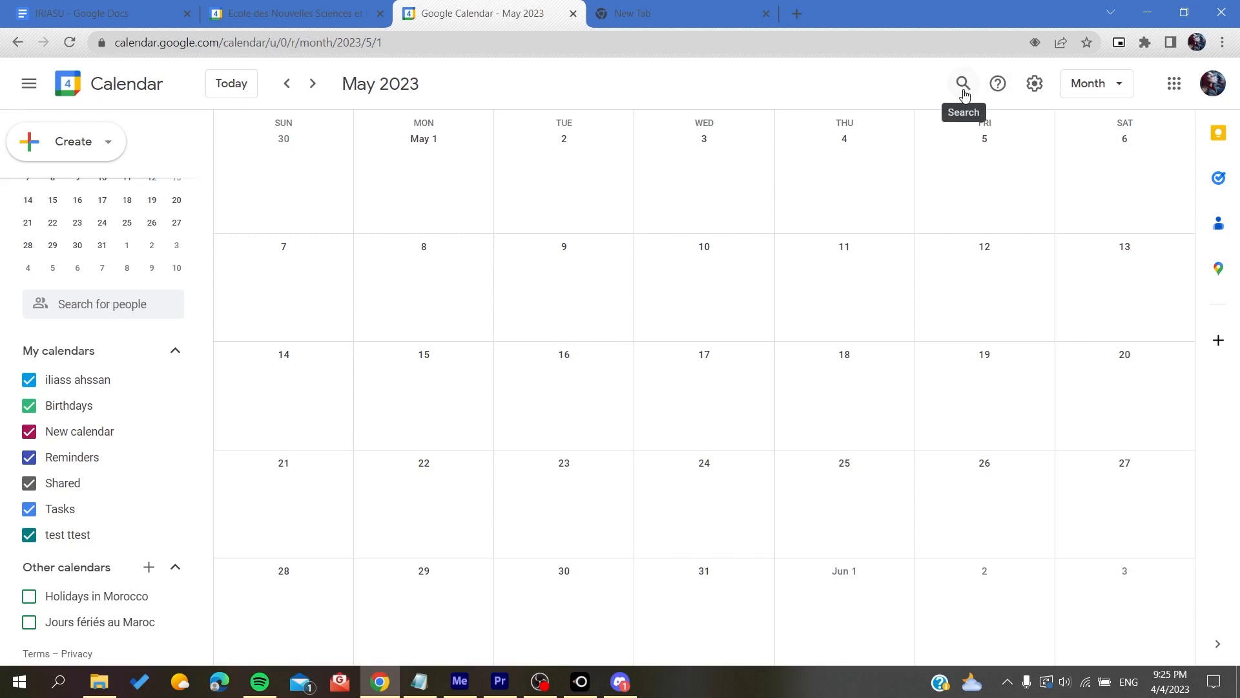
# Search events with the Doesn't have filter set to a closing brace
pyautogui.click(963, 83)
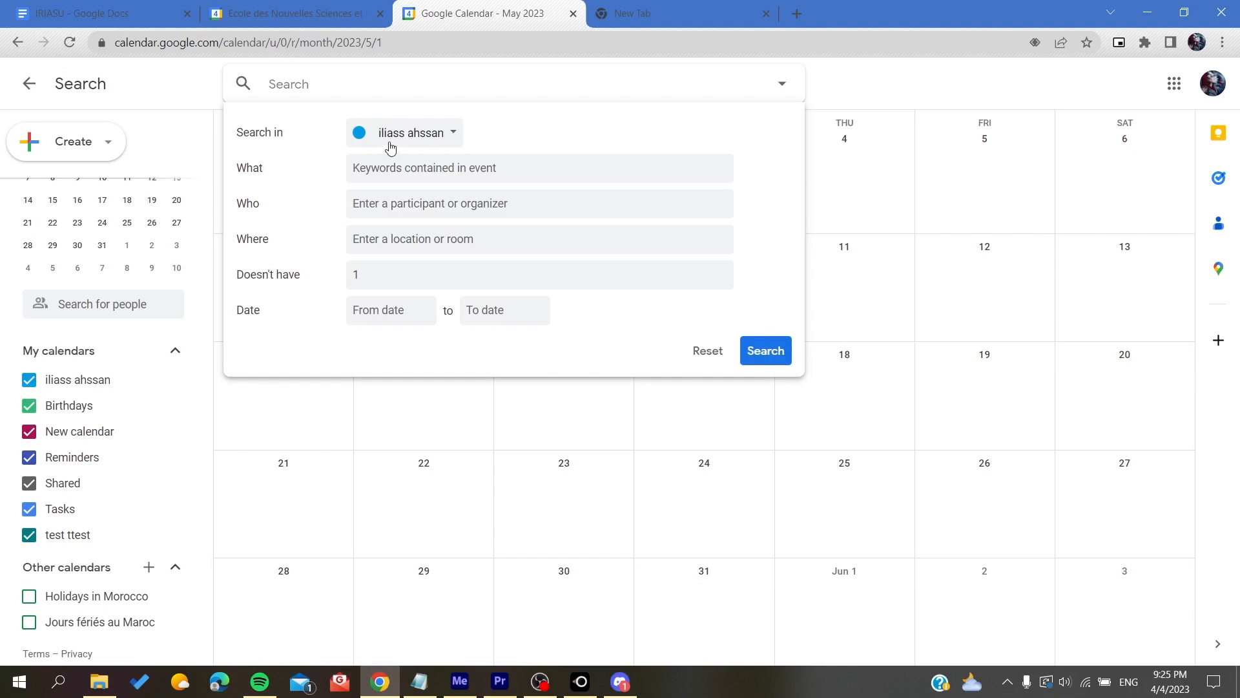
pyautogui.moveTo(376, 192)
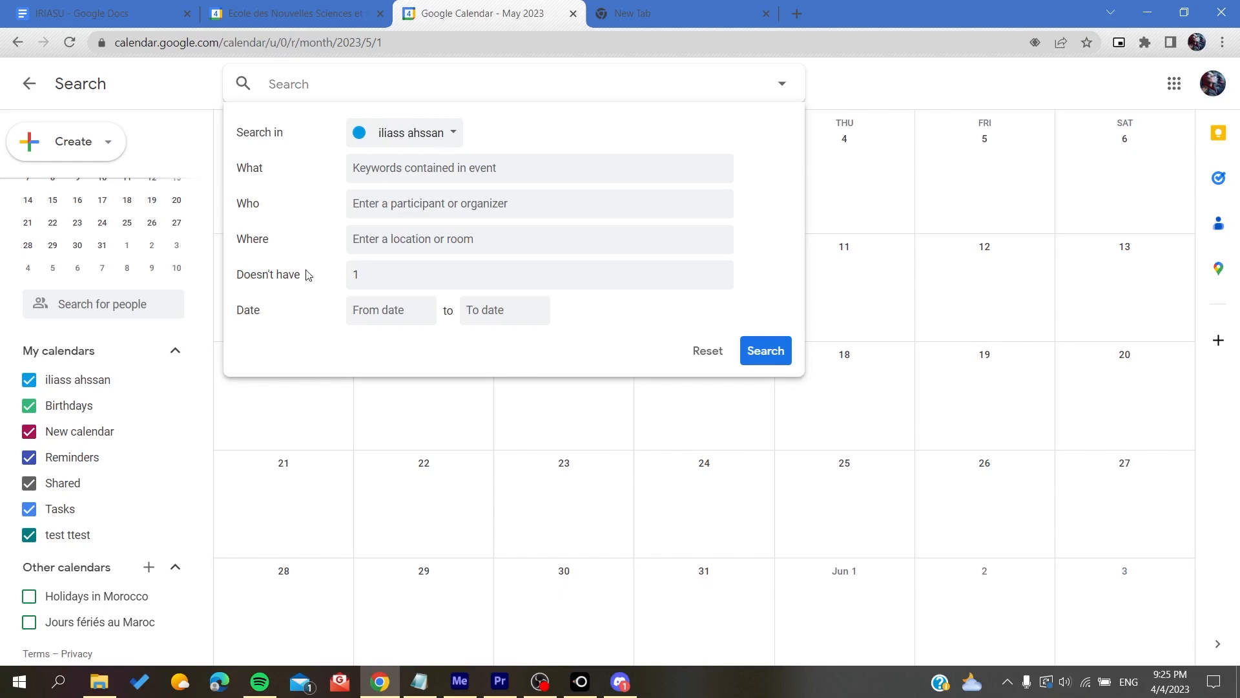
pyautogui.click(540, 274)
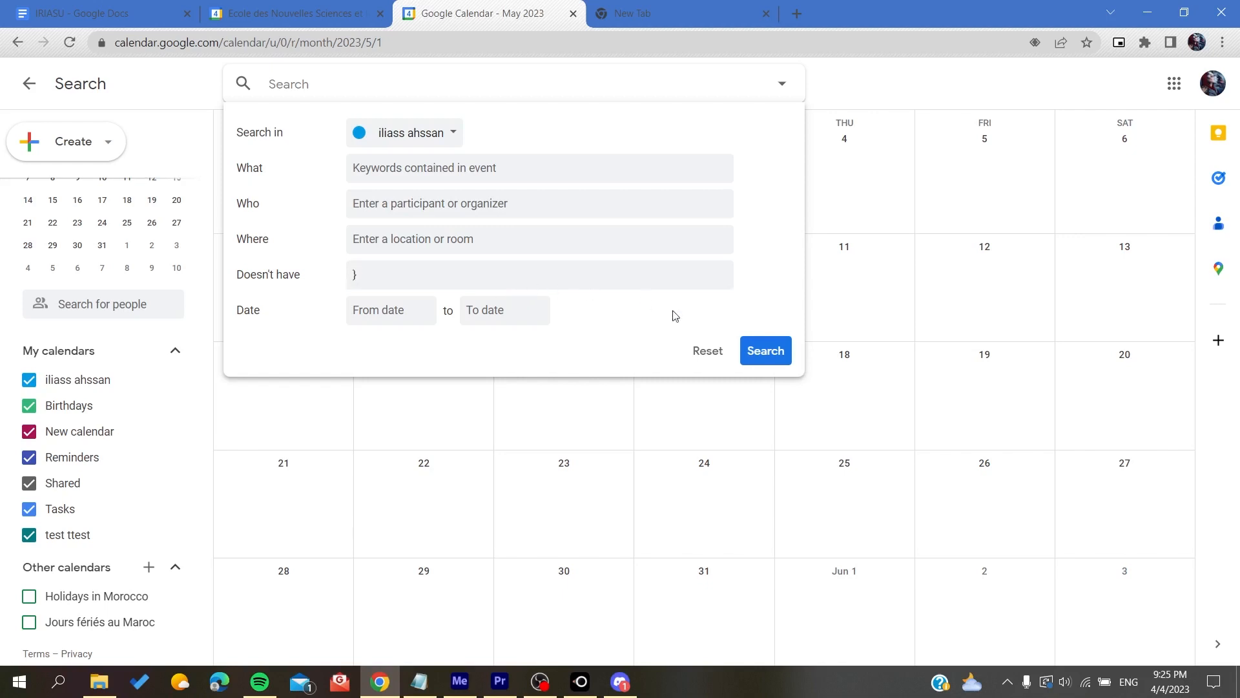
pyautogui.click(764, 350)
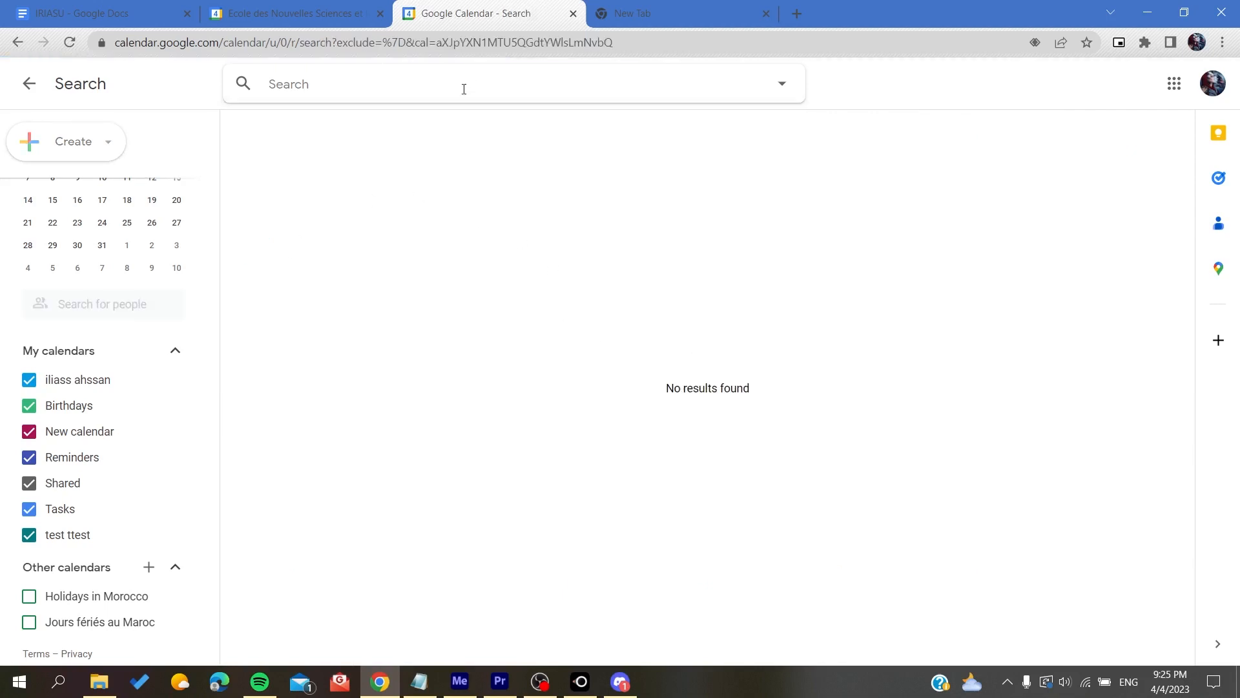
# Widen the same search to cover All calendars, still returning no results
pyautogui.click(781, 83)
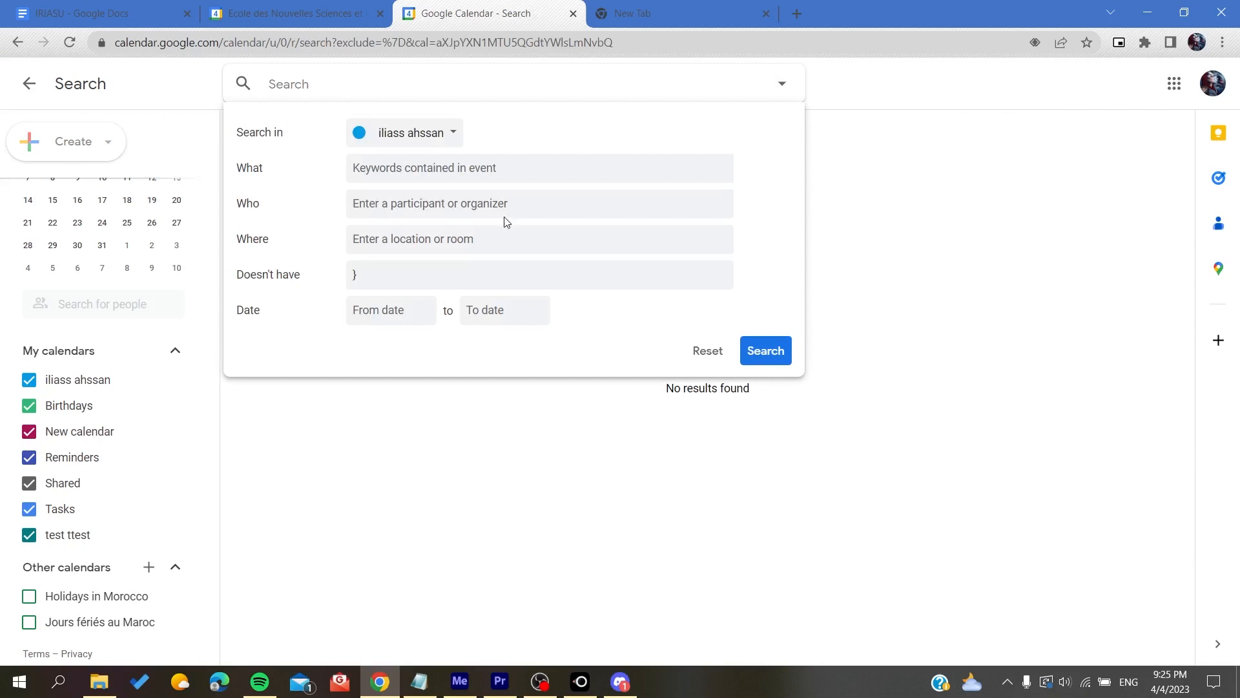
pyautogui.click(540, 168)
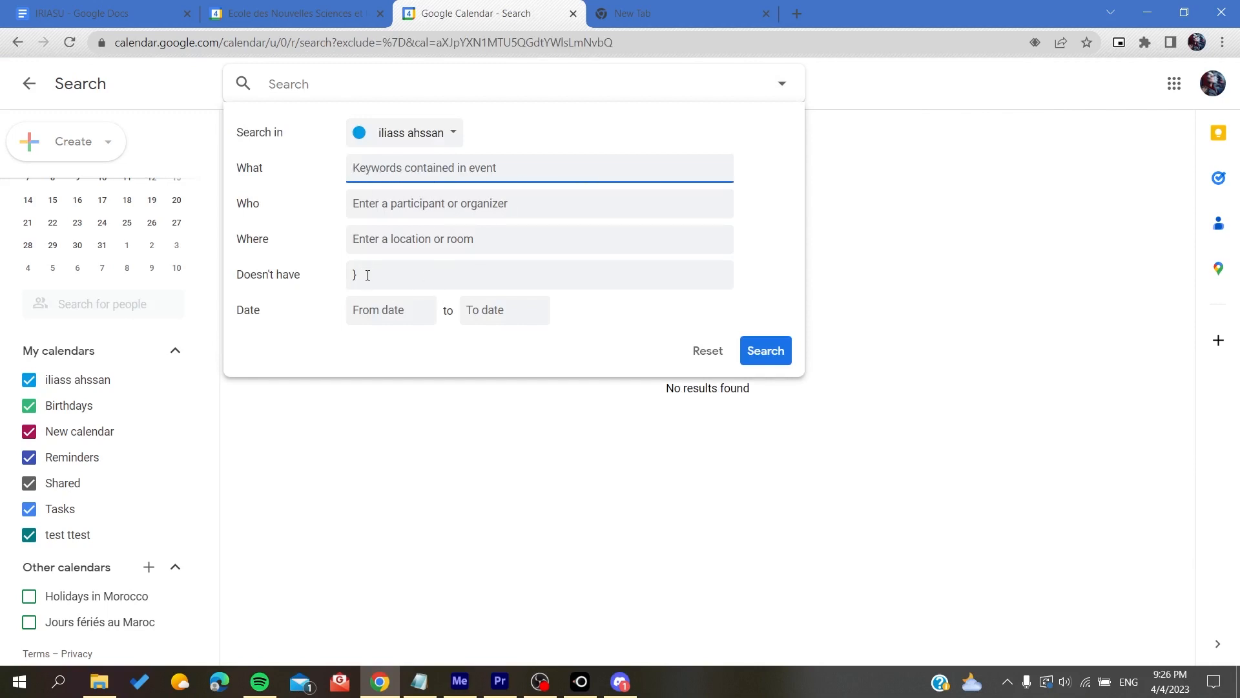
pyautogui.click(404, 132)
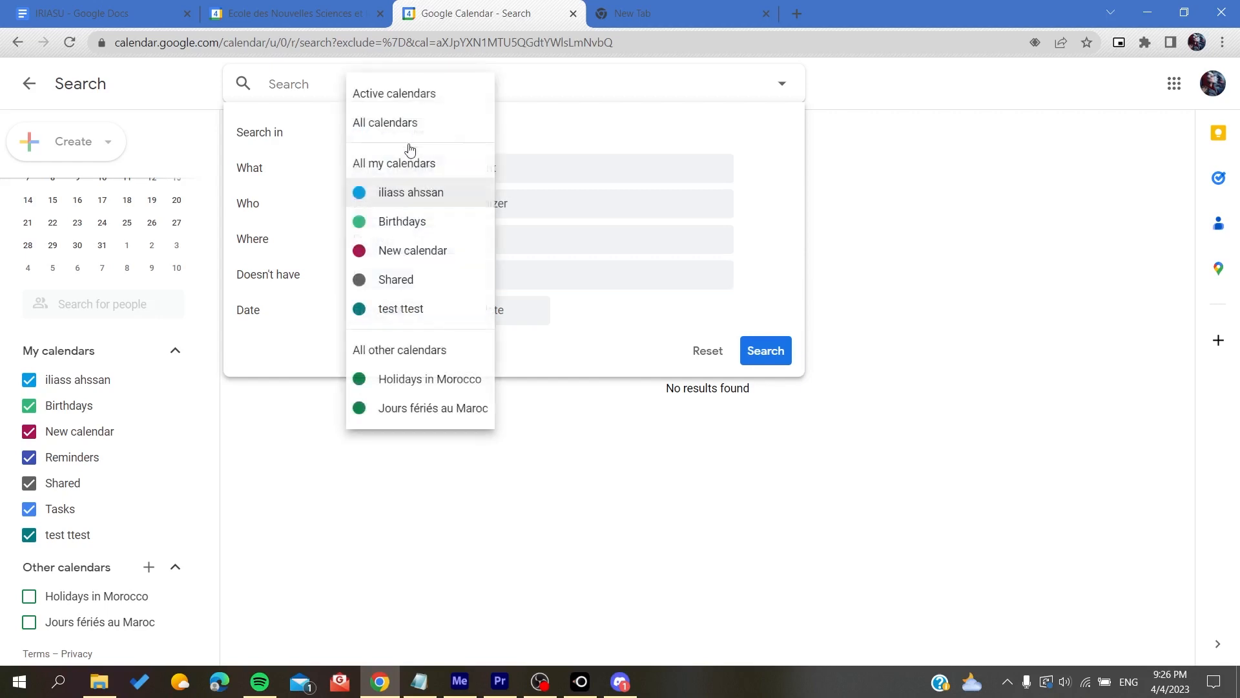
pyautogui.click(385, 123)
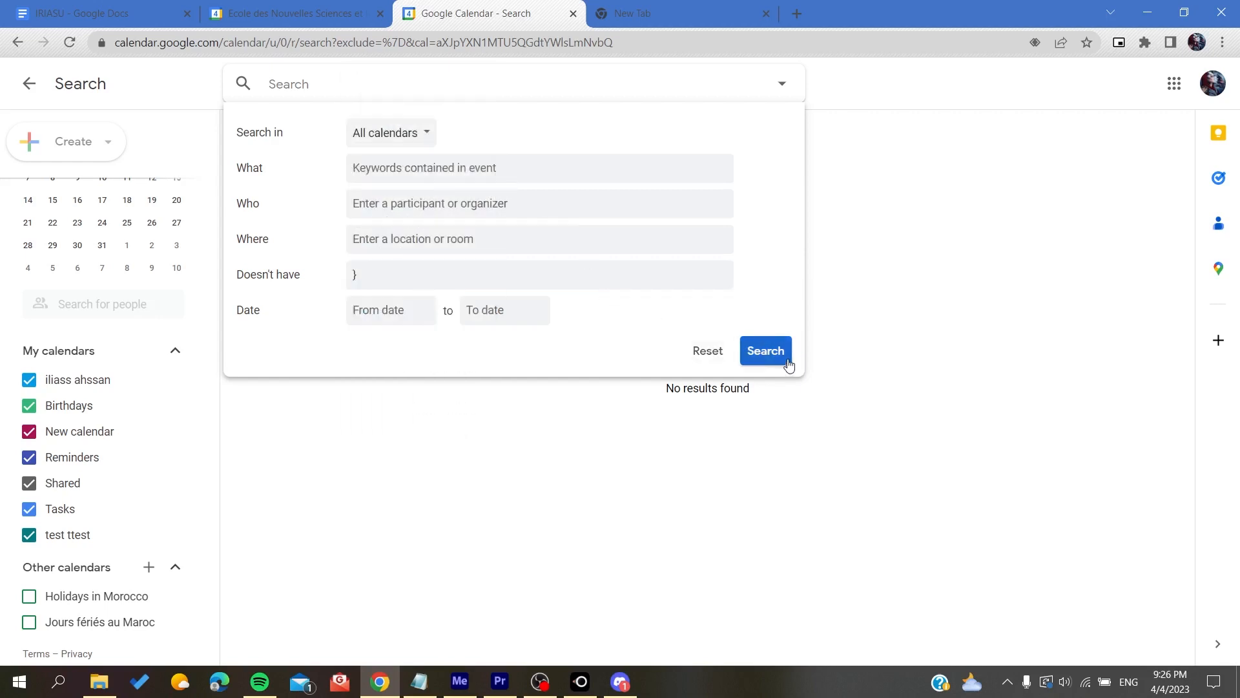
pyautogui.click(764, 350)
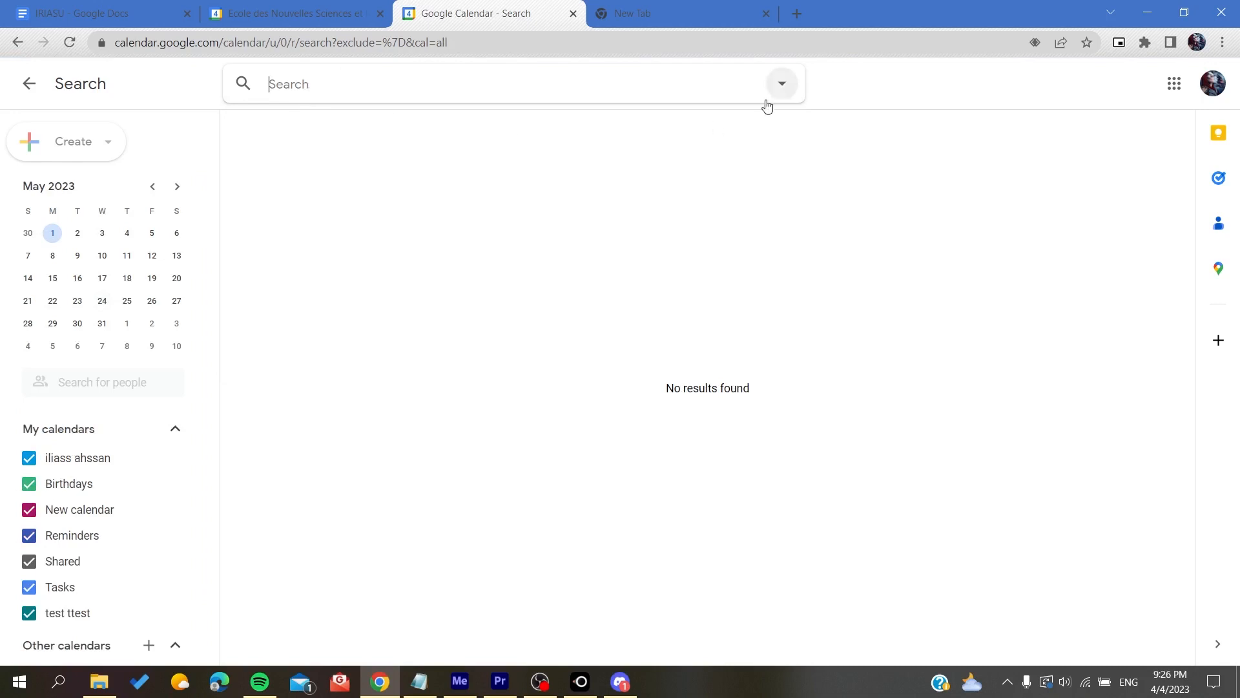
# Change the Doesn't have value to 1 and rerun the search, listing holidays and Vacation days
pyautogui.click(781, 83)
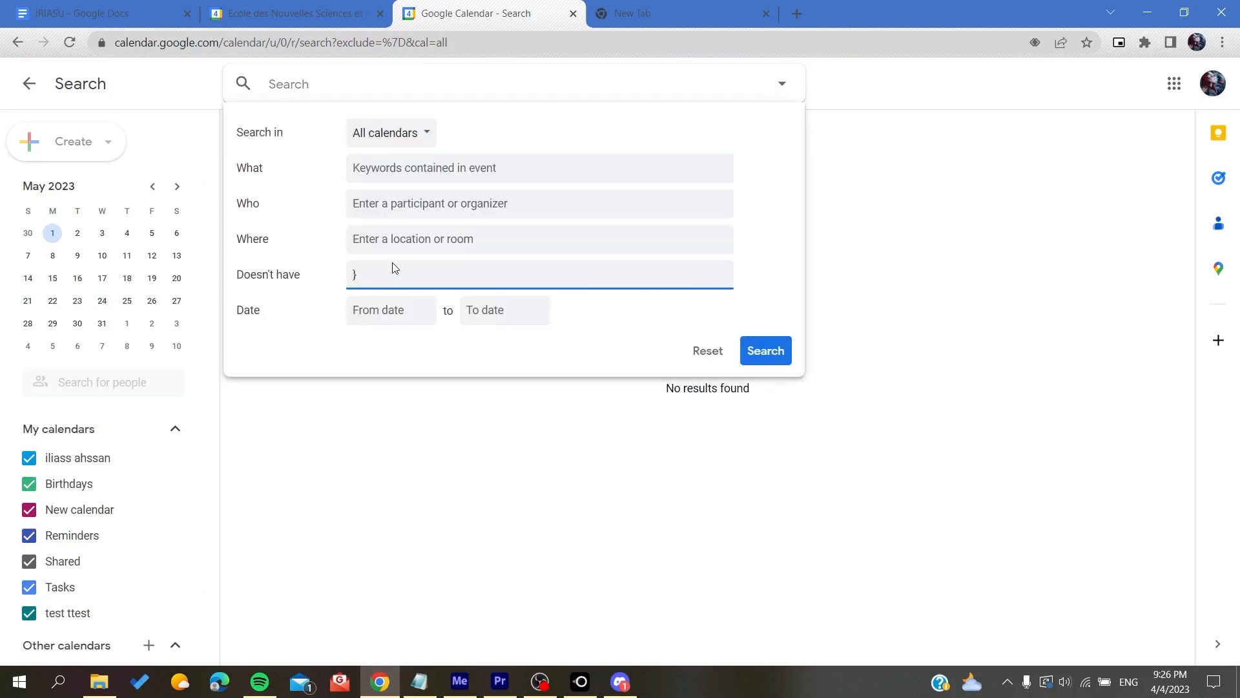
pyautogui.write('1')
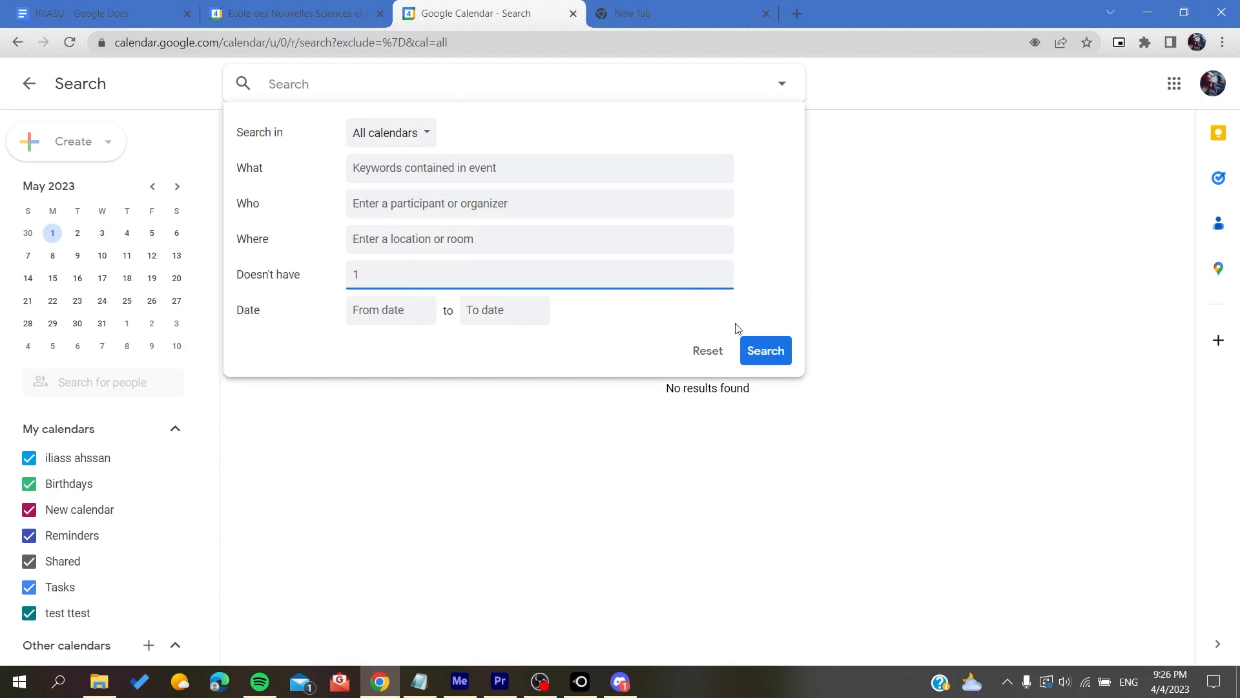
pyautogui.click(764, 350)
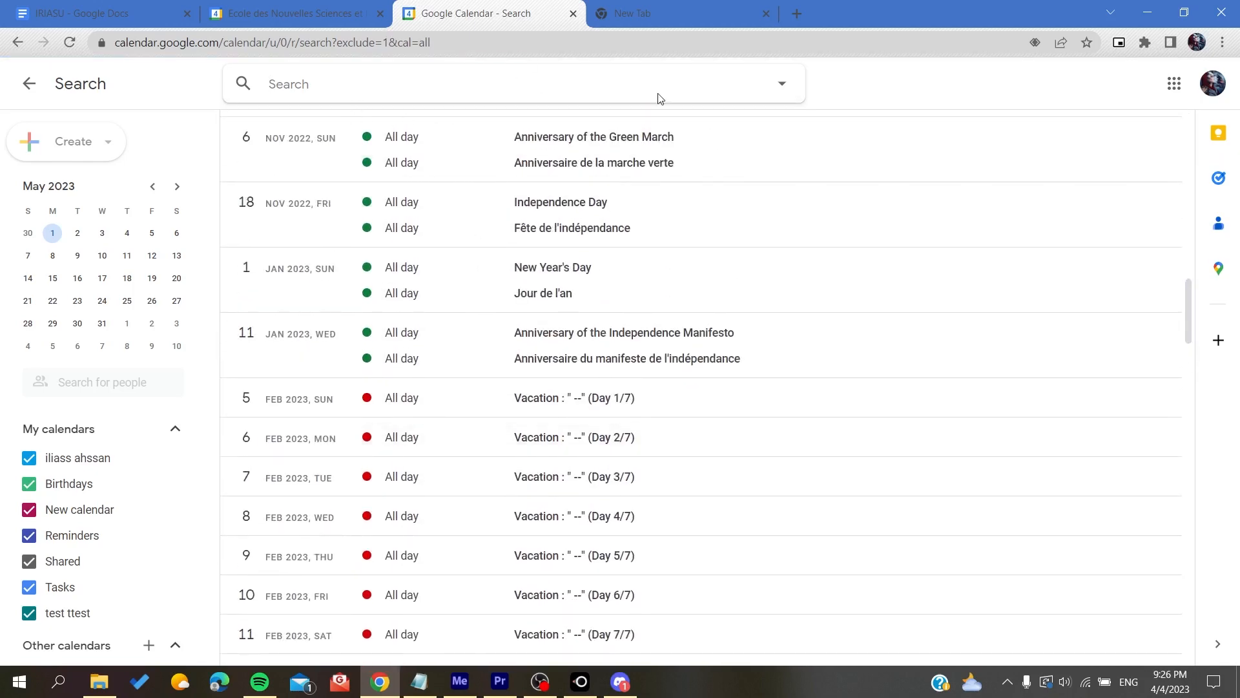
# Reopen the search options to limit Search in to the personal calendar
pyautogui.click(780, 84)
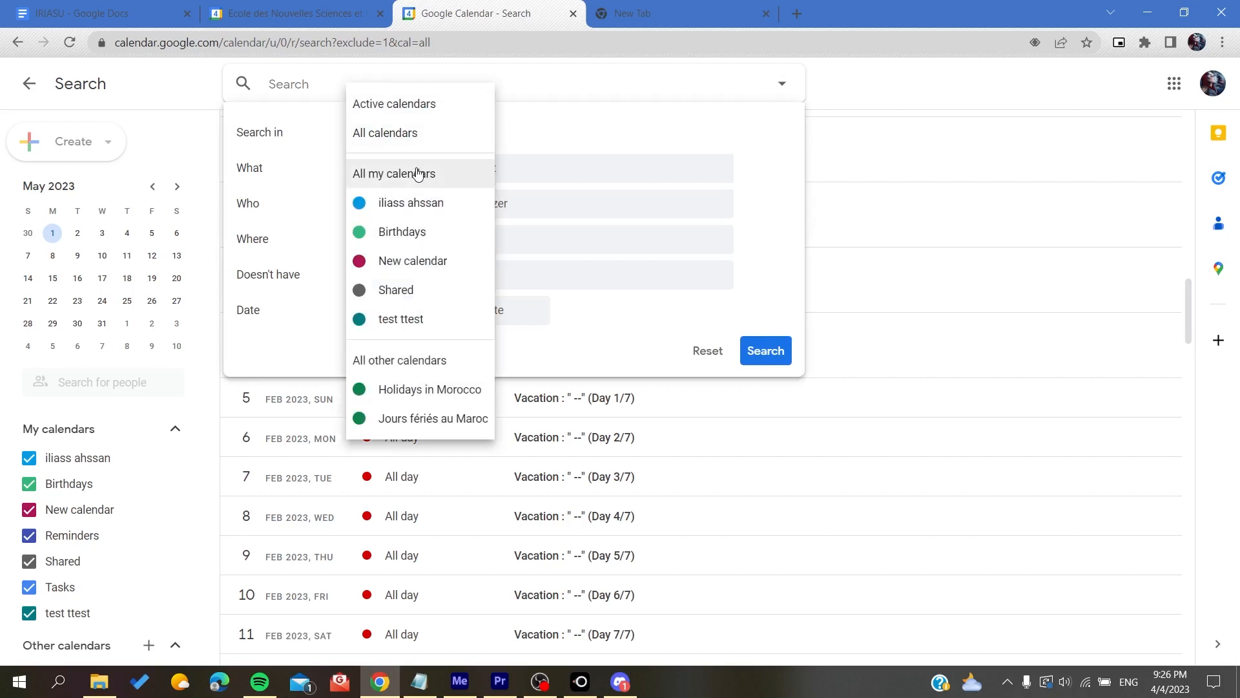
pyautogui.moveTo(418, 104)
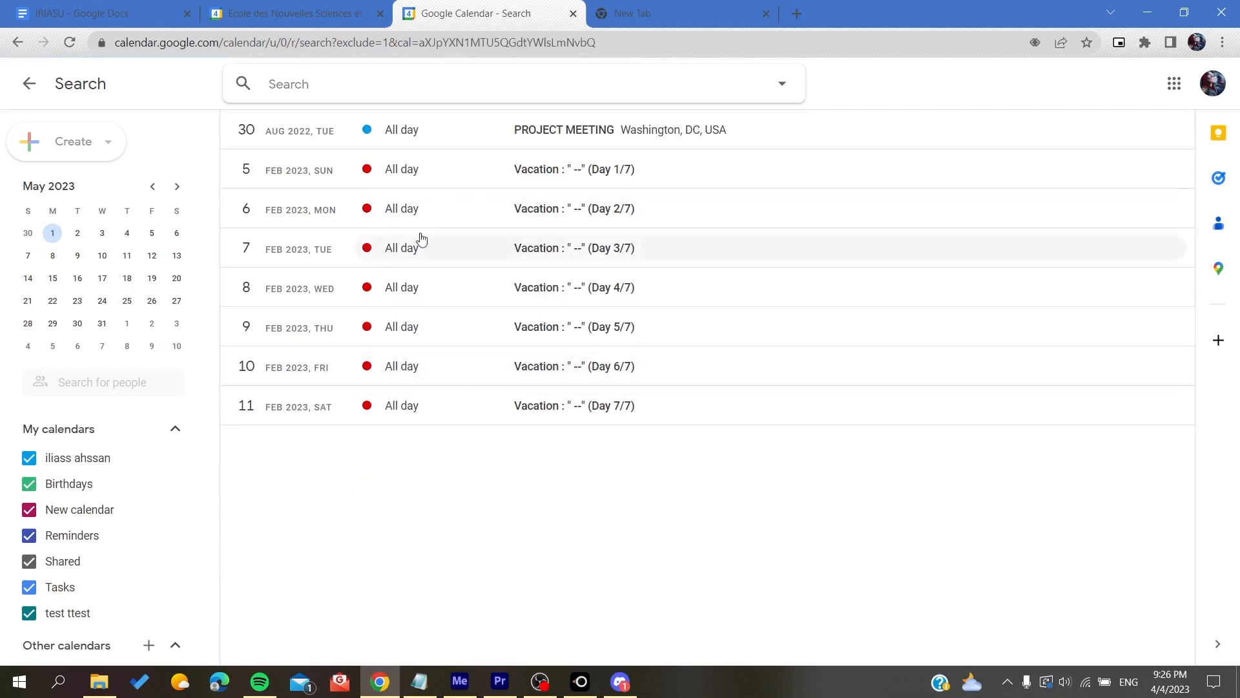
pyautogui.moveTo(497, 444)
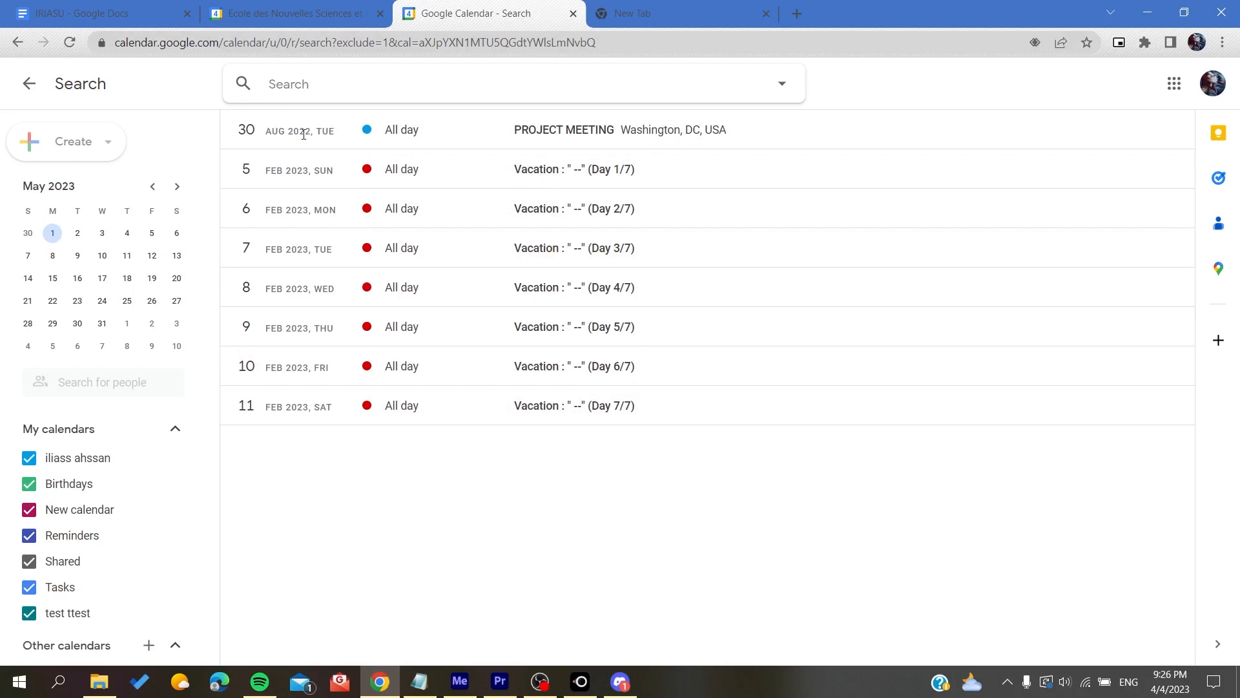
pyautogui.moveTo(799, 135)
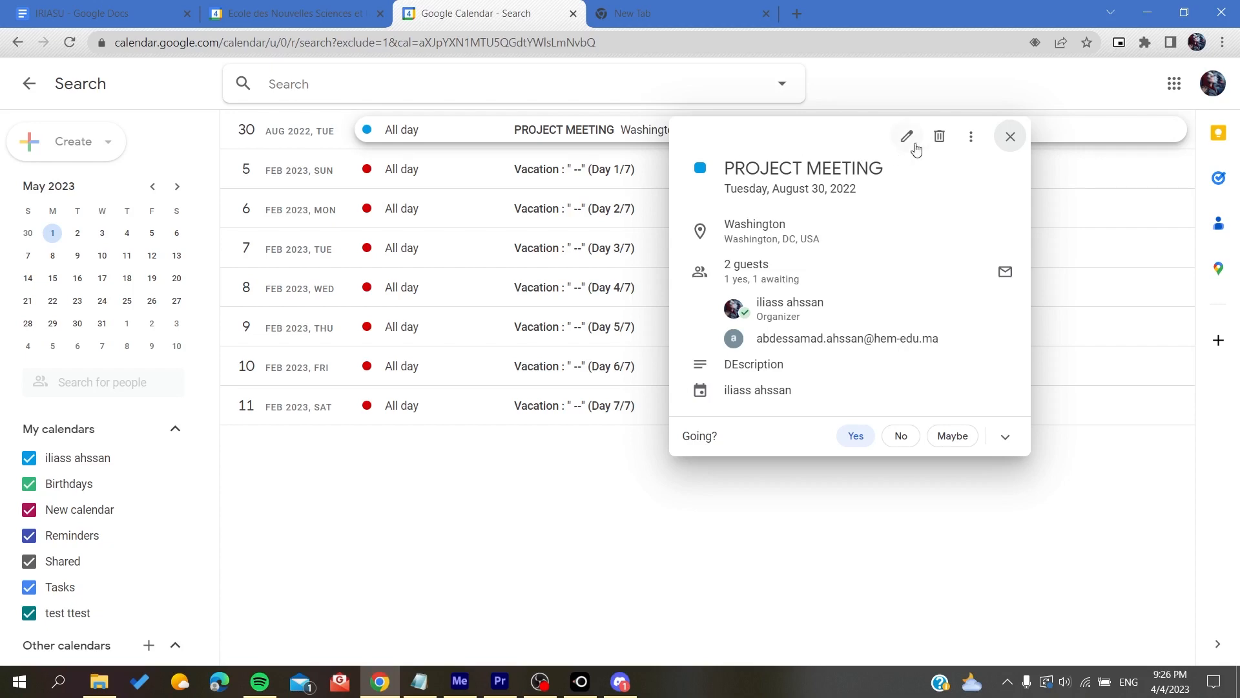
# Back out of deleting PROJECT MEETING, then delete a Vacation event from the results
pyautogui.click(940, 135)
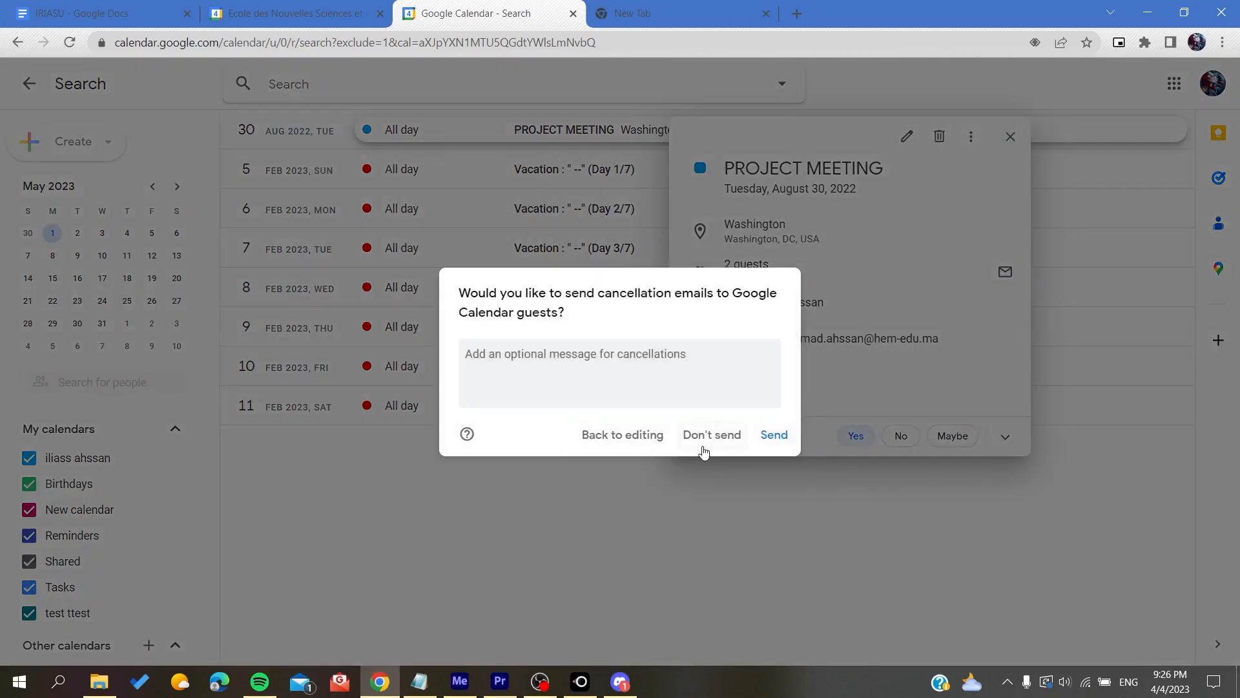
pyautogui.click(710, 435)
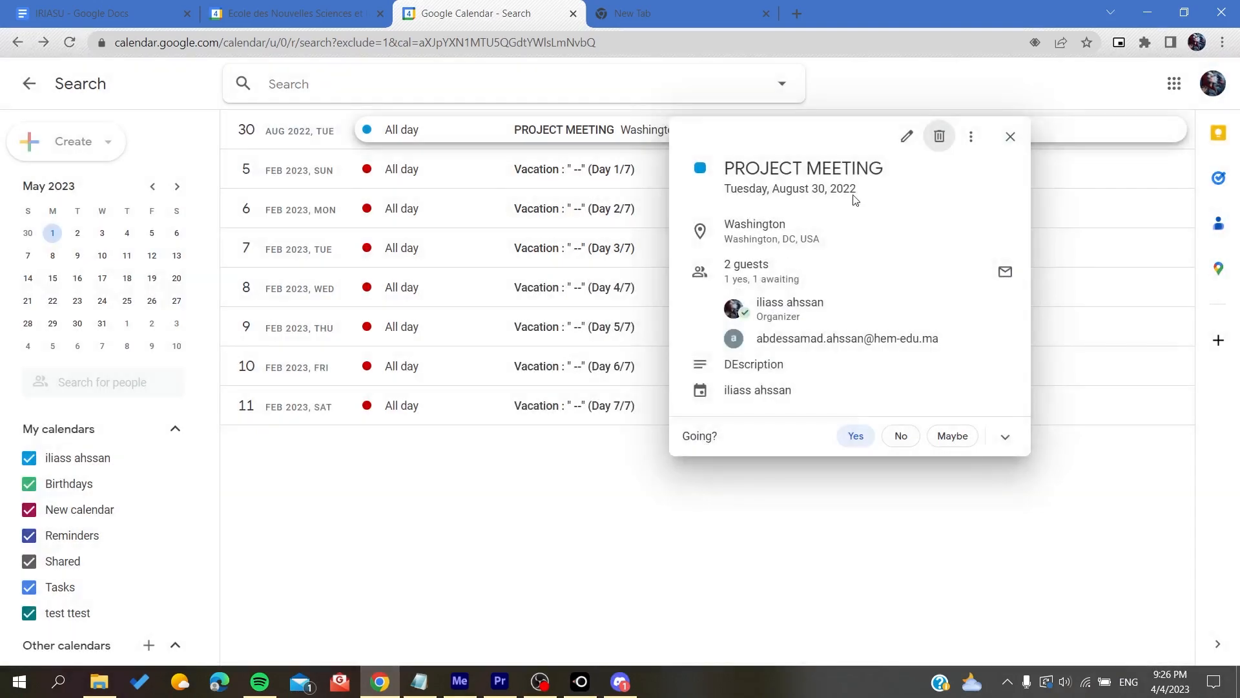
pyautogui.click(939, 135)
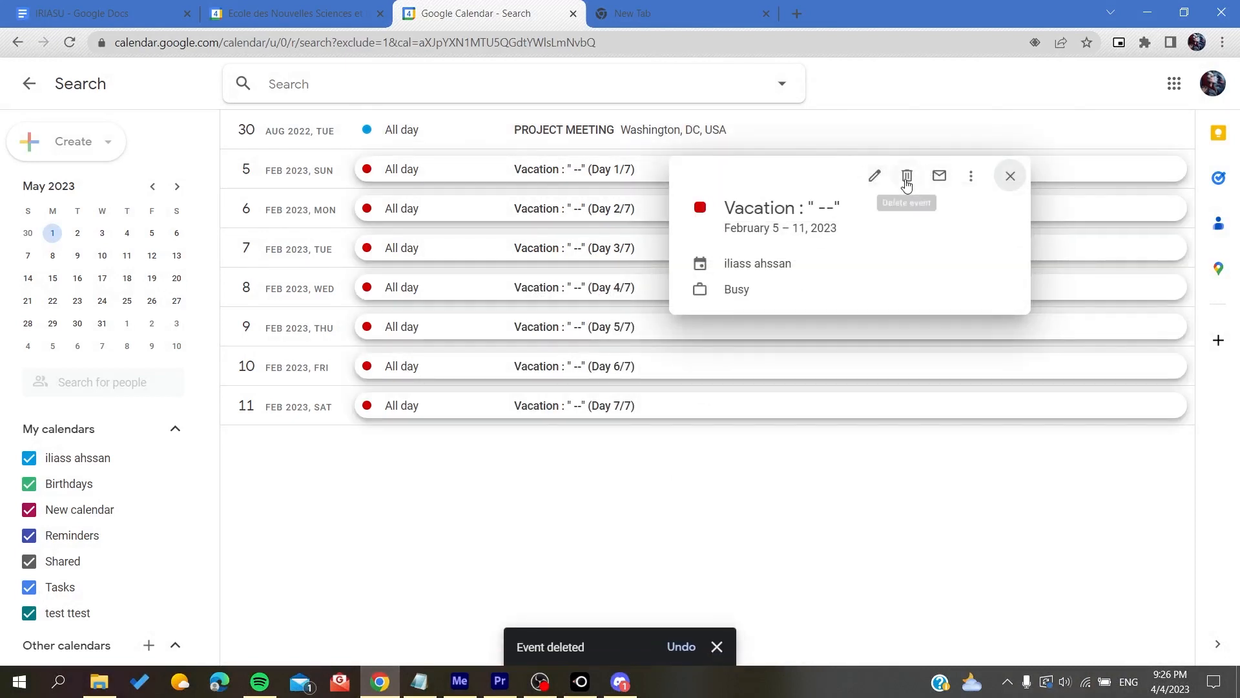
pyautogui.click(1010, 176)
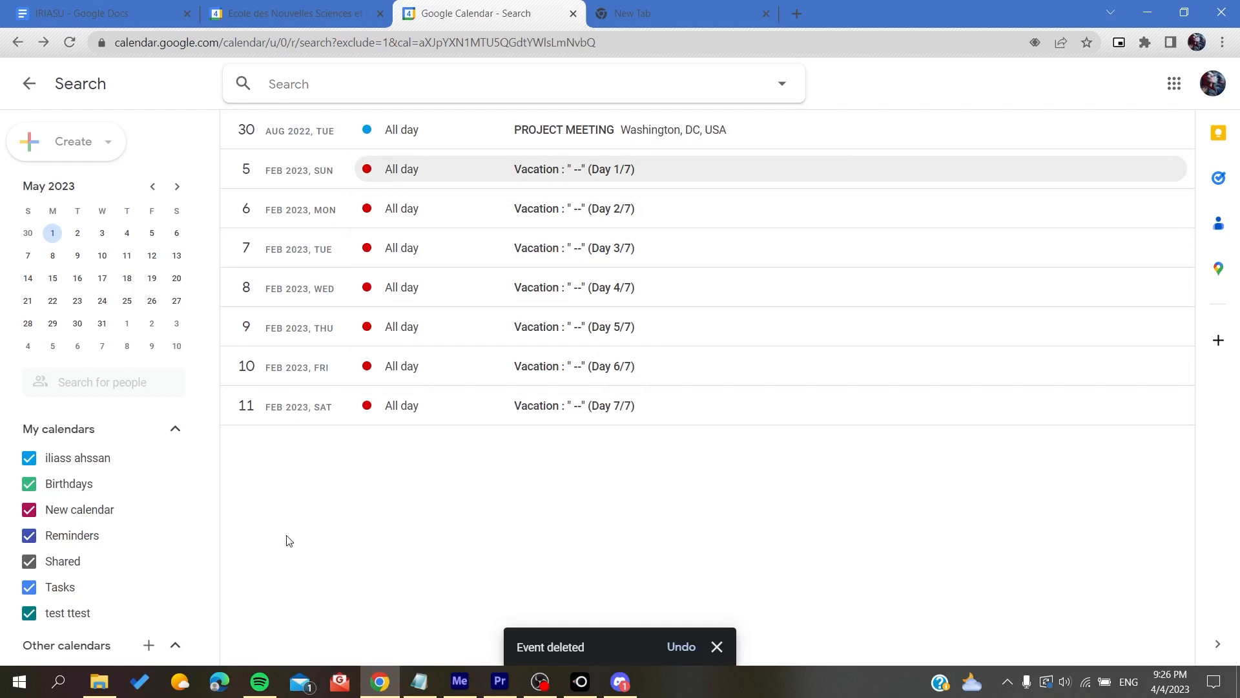